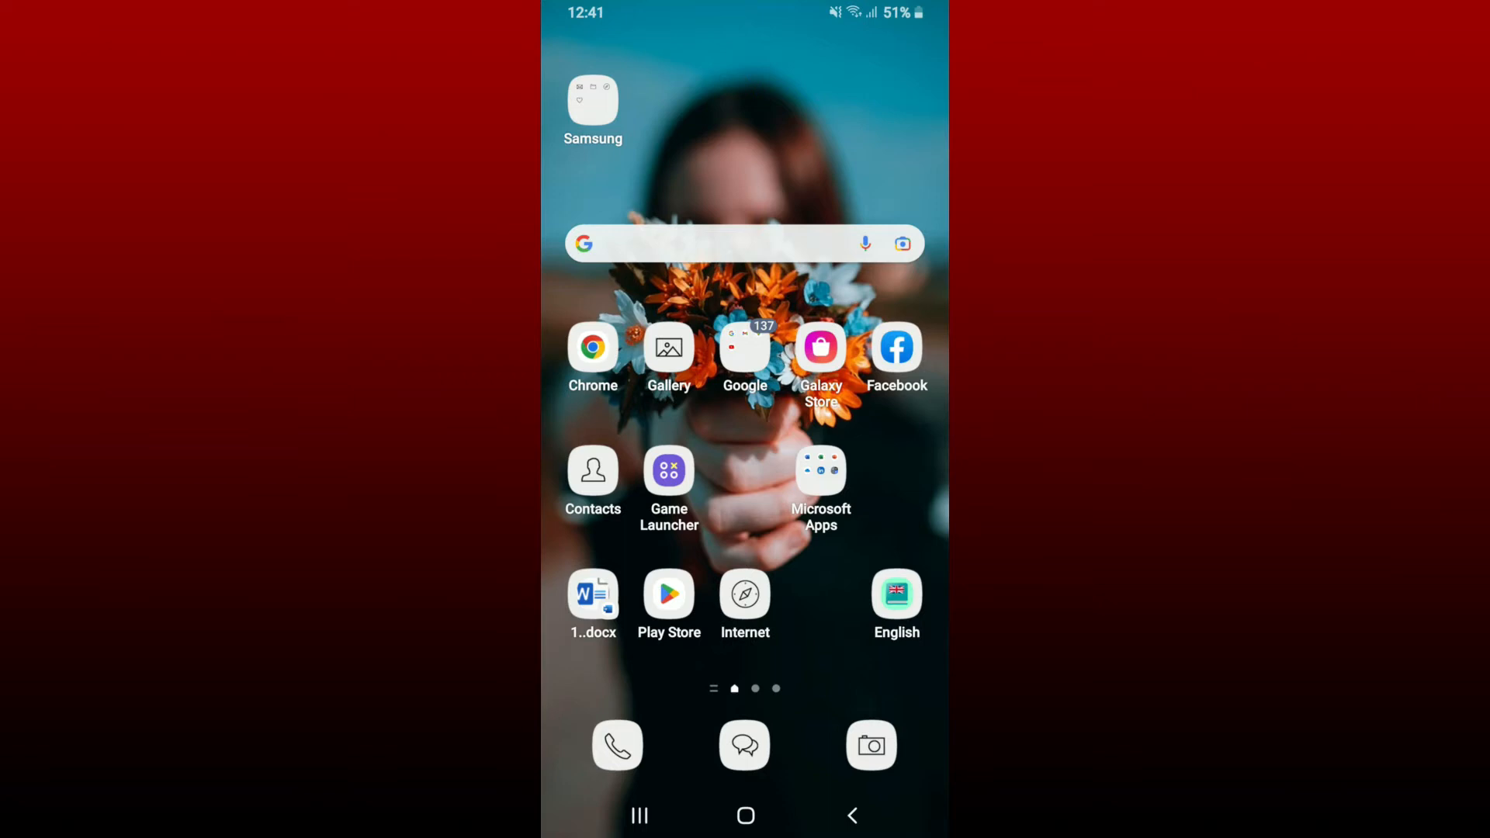
# Step: Launch the Google Play Store from the Android home screen
pyautogui.click(669, 596)
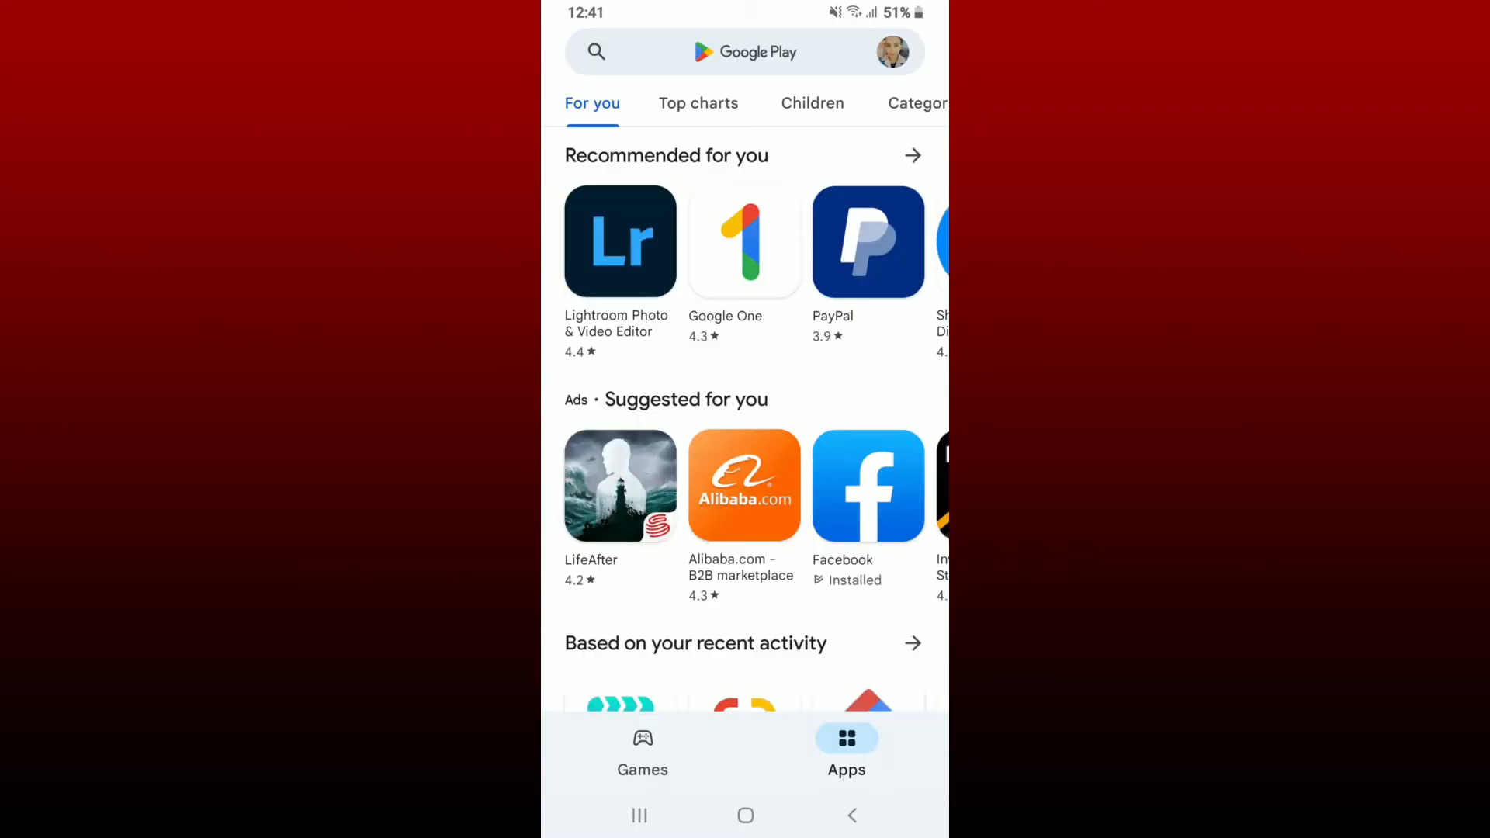
# Step: Search Google Play for "waze" to reach the Waze Navigation & Live Traffic page
pyautogui.click(723, 52)
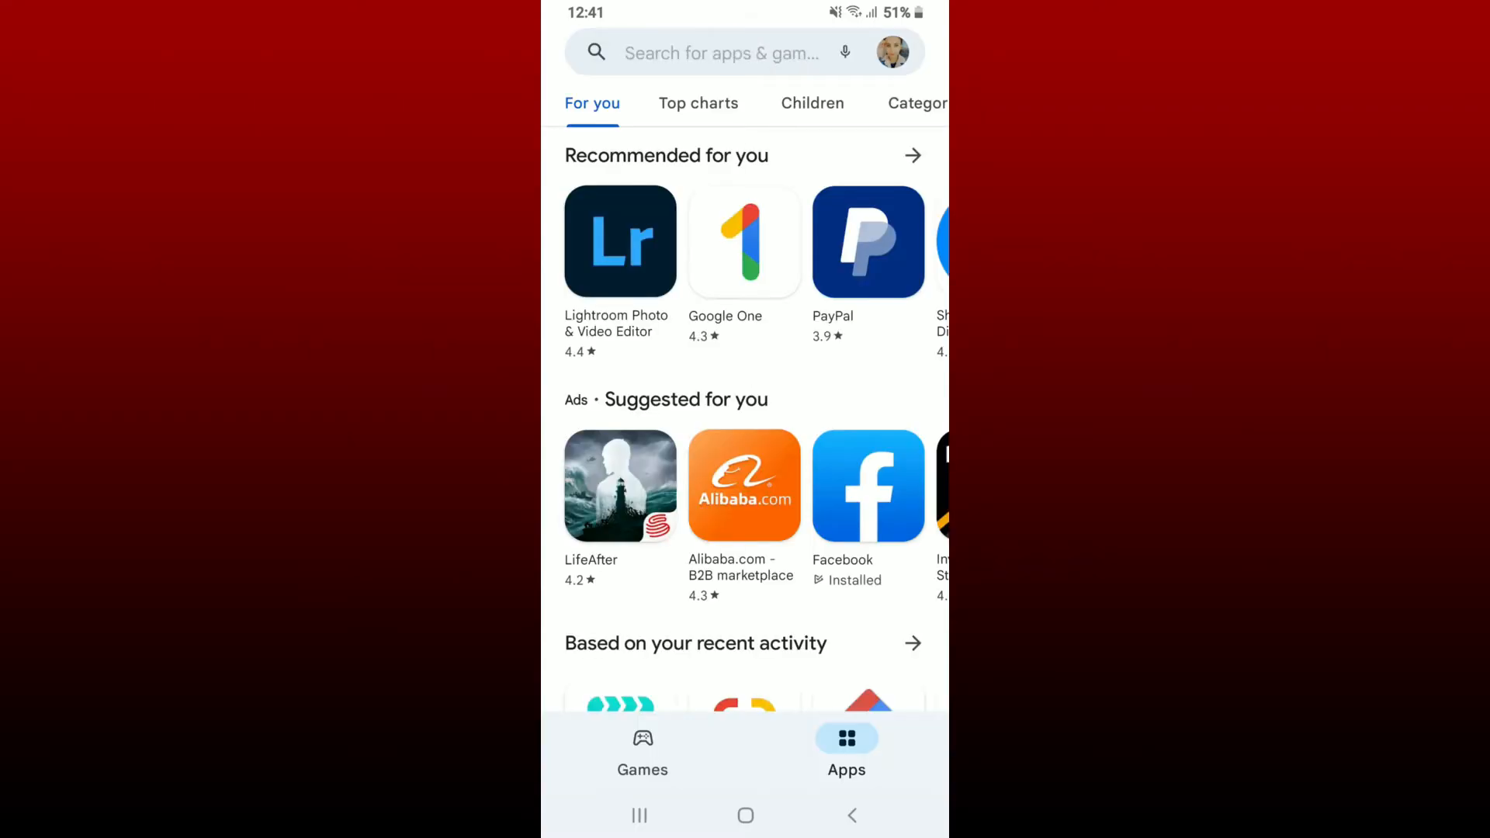
pyautogui.click(720, 52)
pyautogui.write('waze')
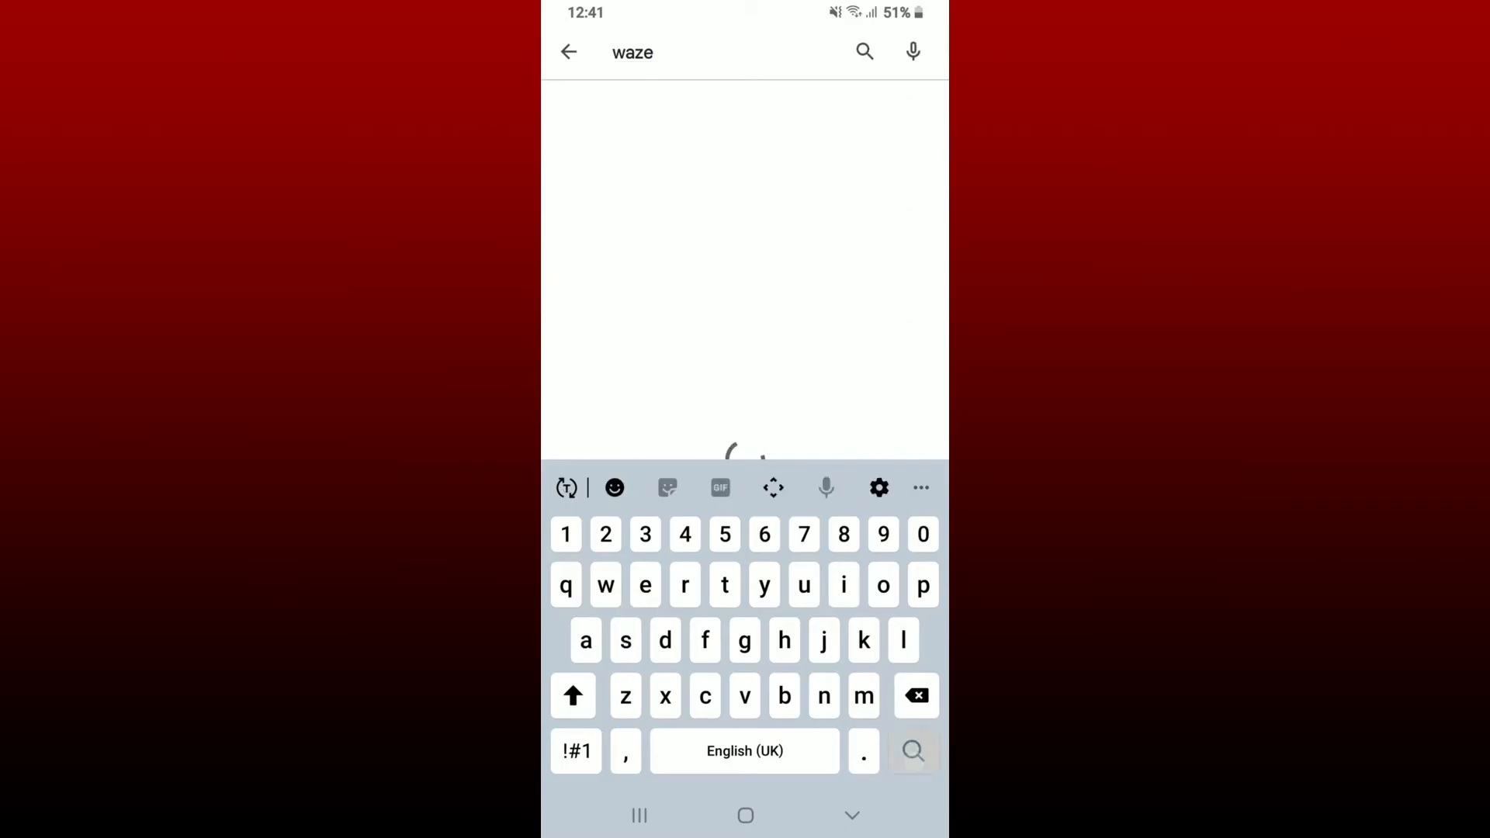
pyautogui.click(912, 750)
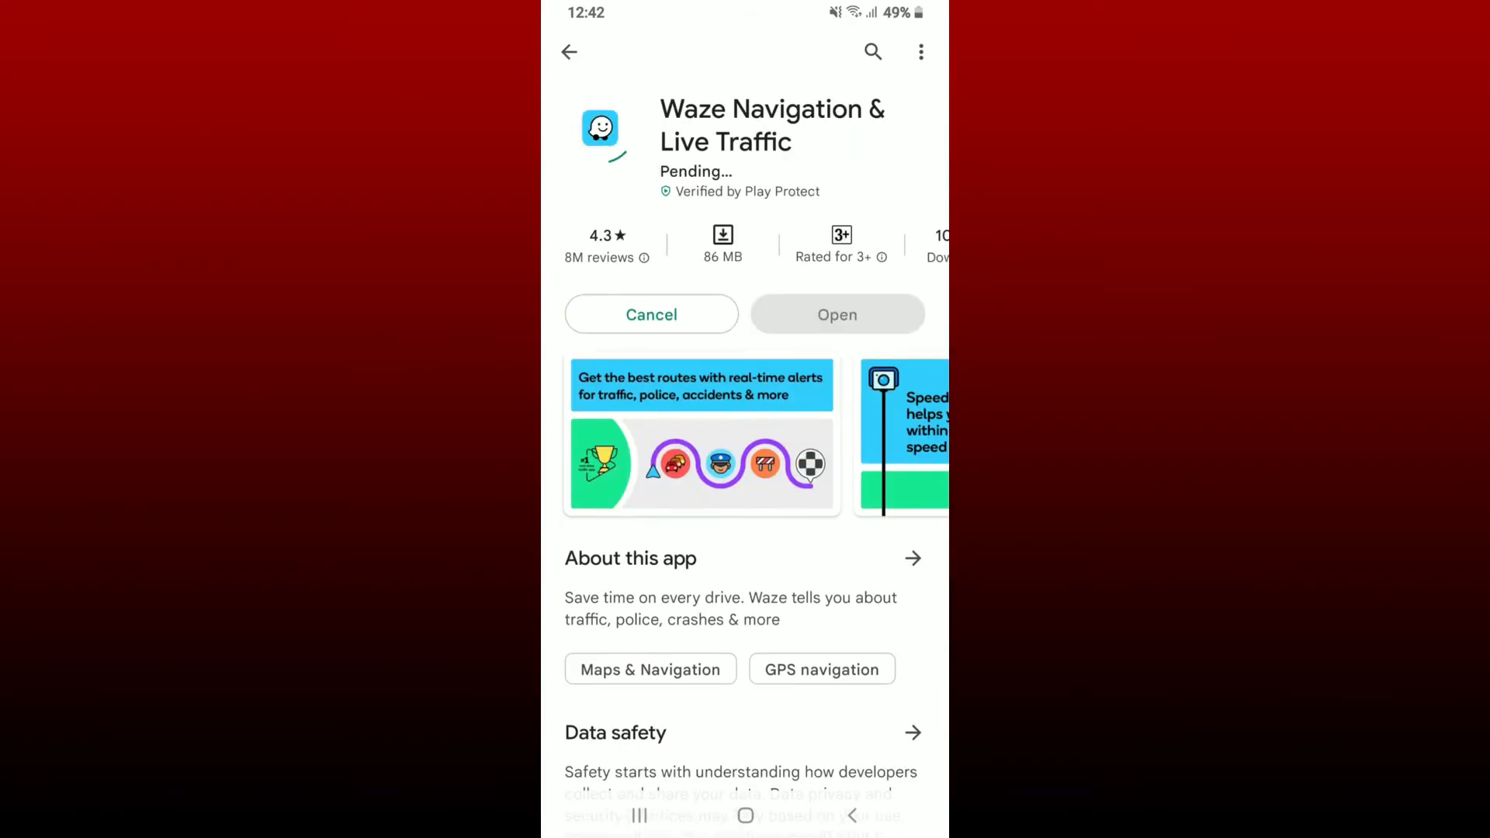
# Step: Open Waze Navigation & Live Traffic once installed, reaching its splash screen
pyautogui.scroll(-3)
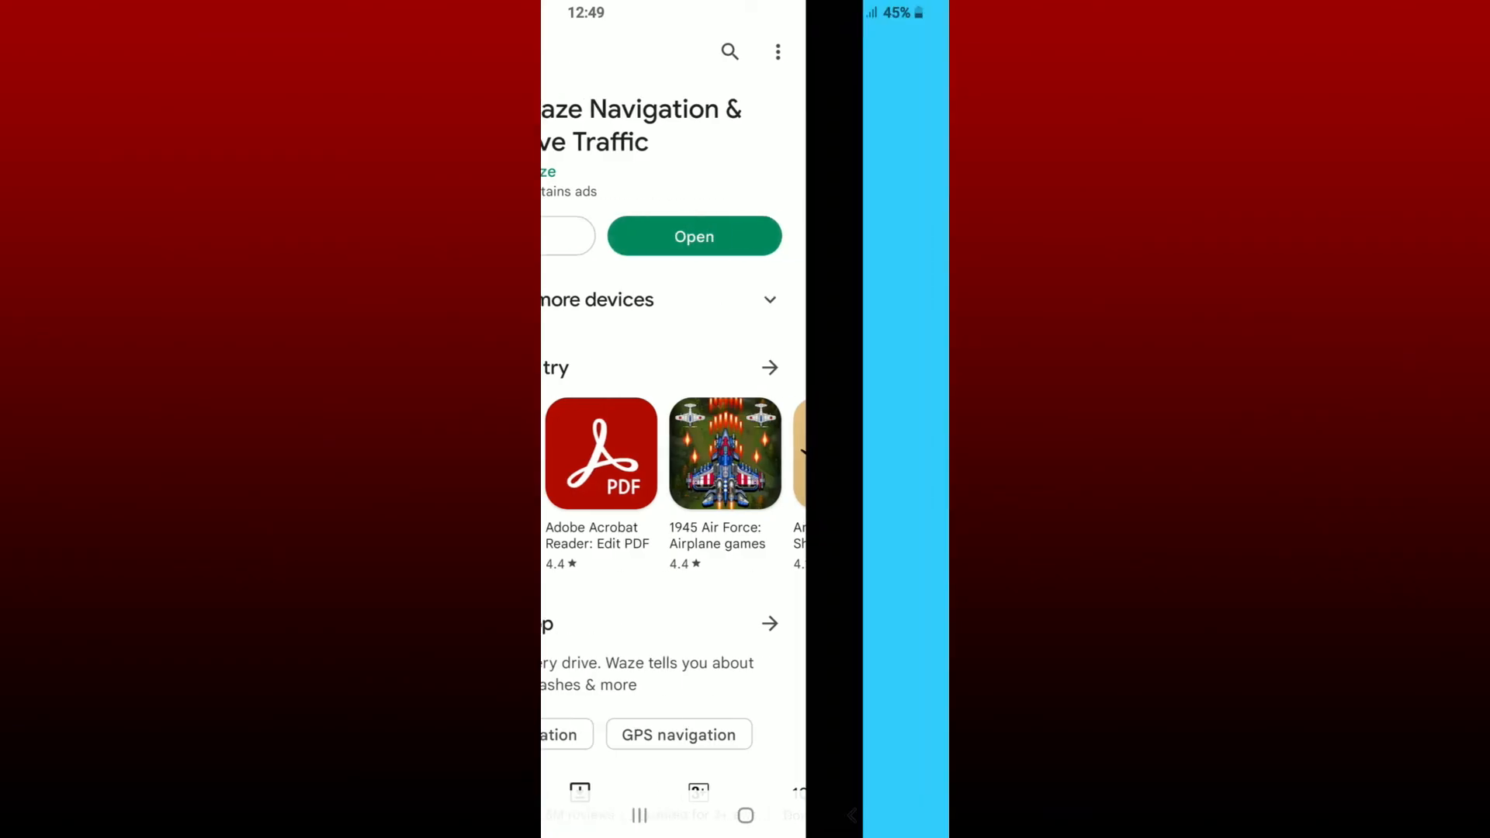
pyautogui.click(694, 236)
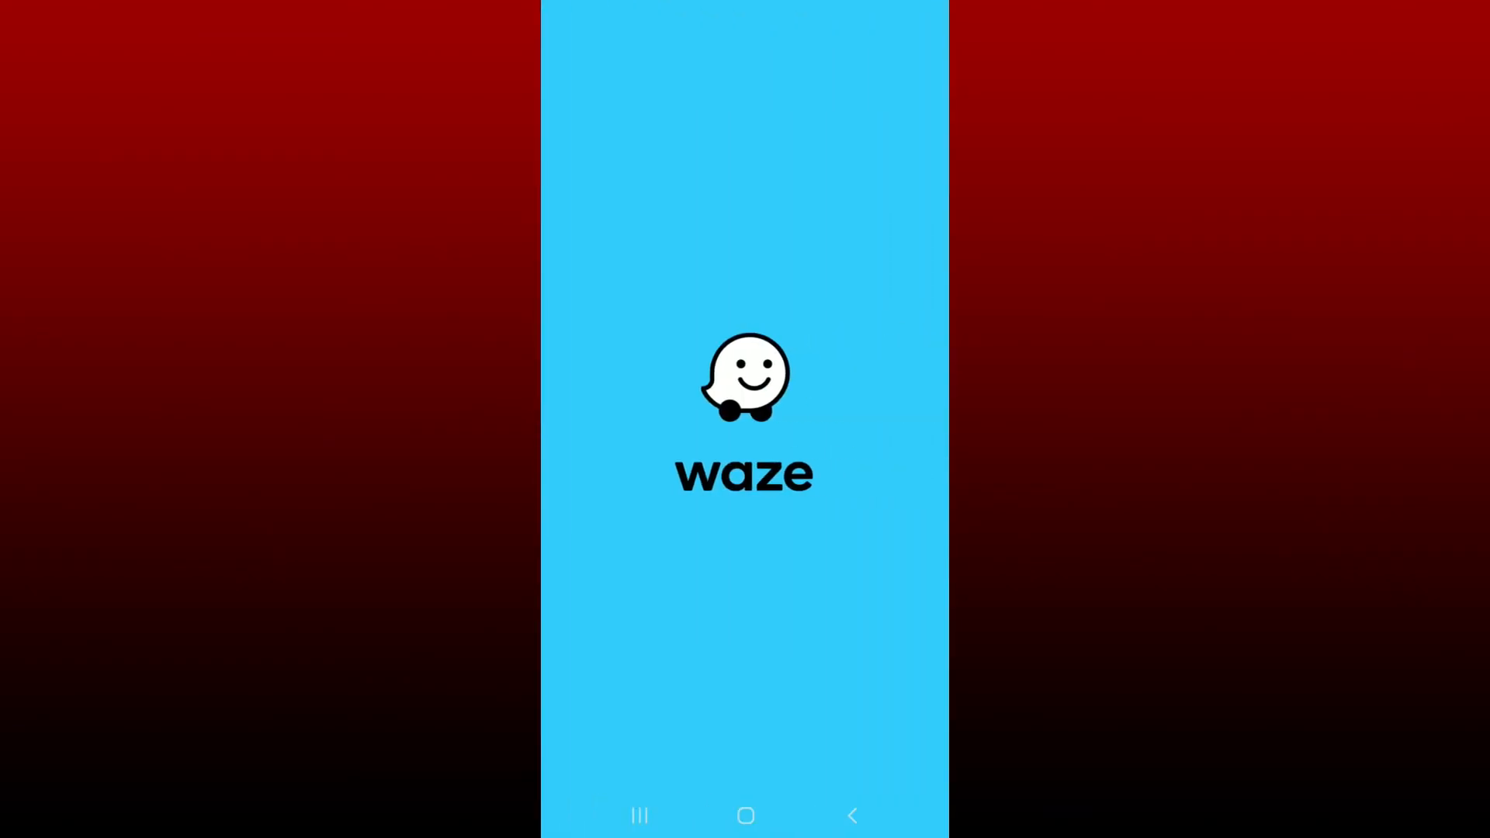